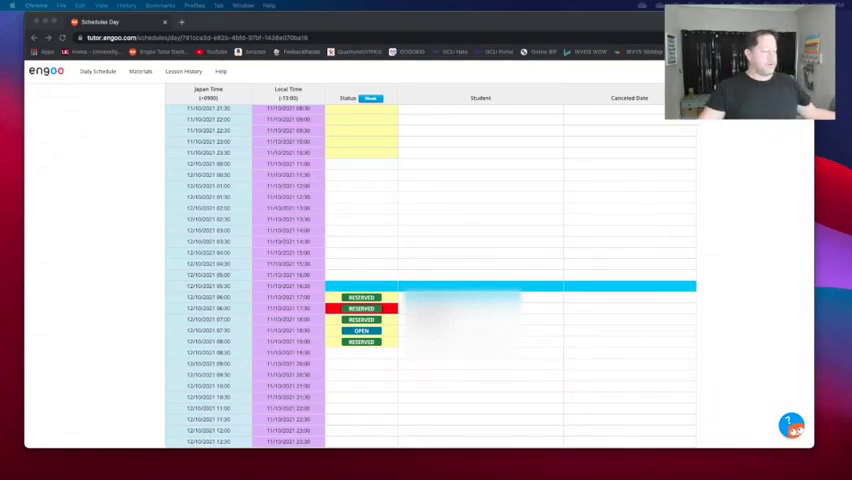
mouse_move(352, 222)
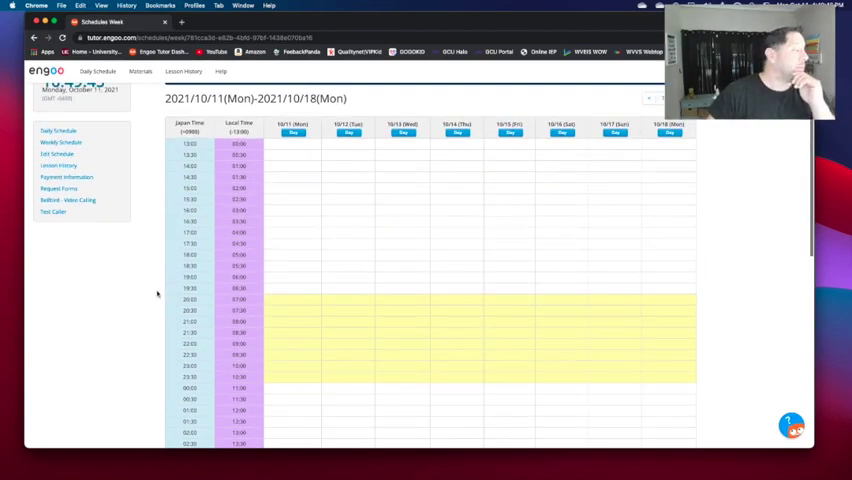
- Scroll down the weekly schedule grid for 2021/10/11–10/18 to see the open and booked slots
scroll(down, 3)
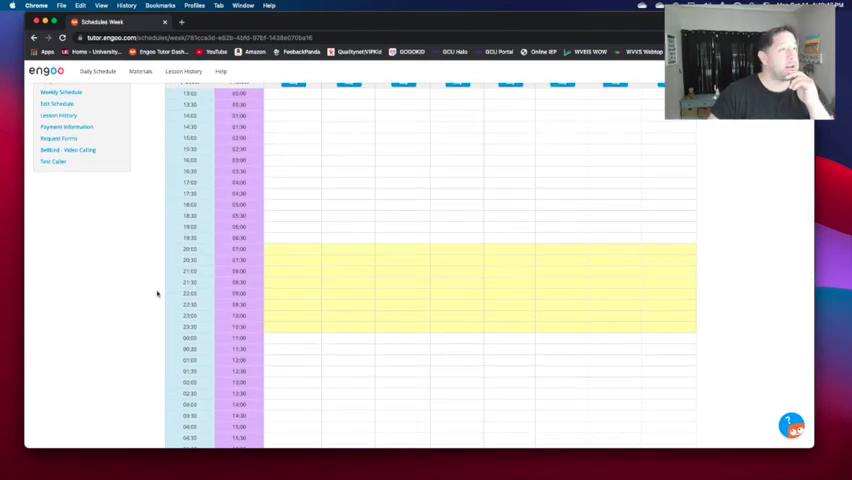
scroll(down, 3)
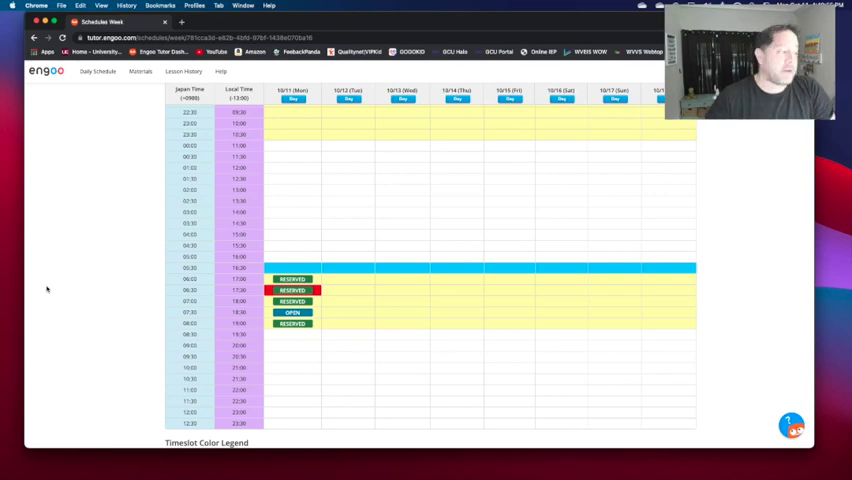
mouse_move(156, 244)
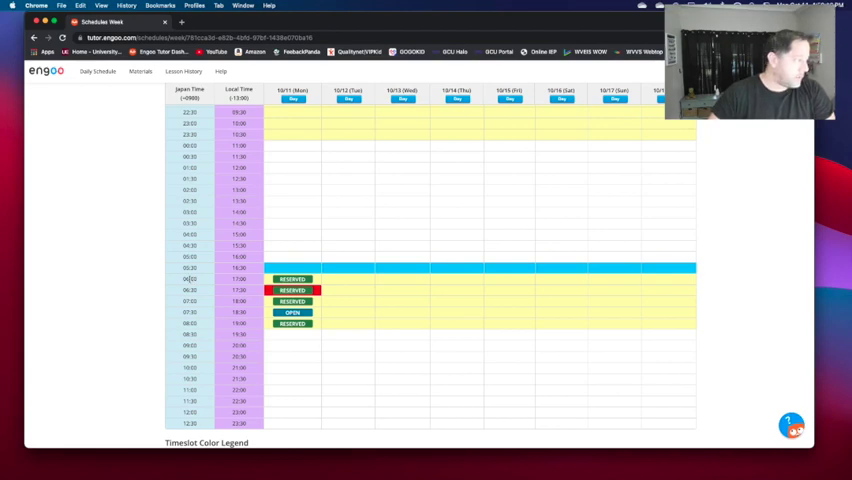
mouse_move(204, 280)
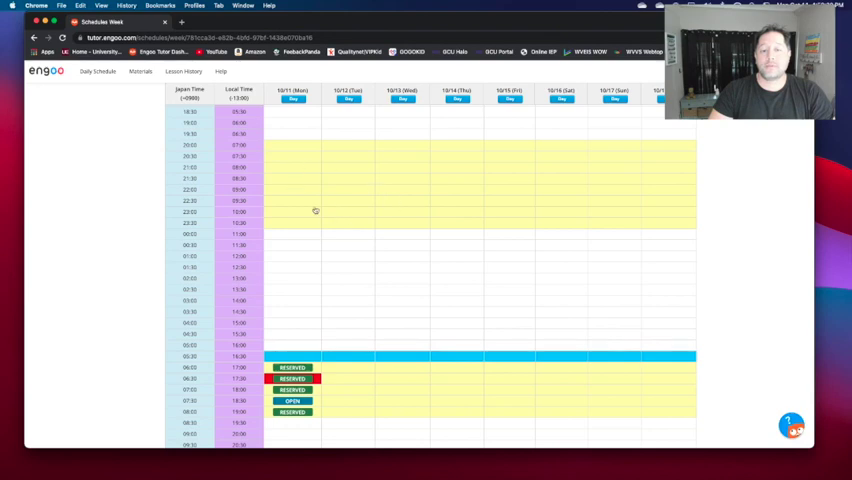
mouse_move(358, 204)
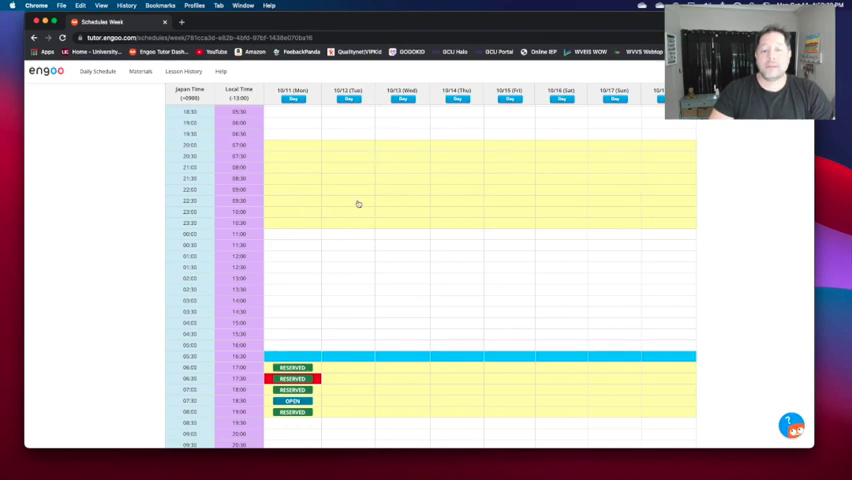
mouse_move(136, 204)
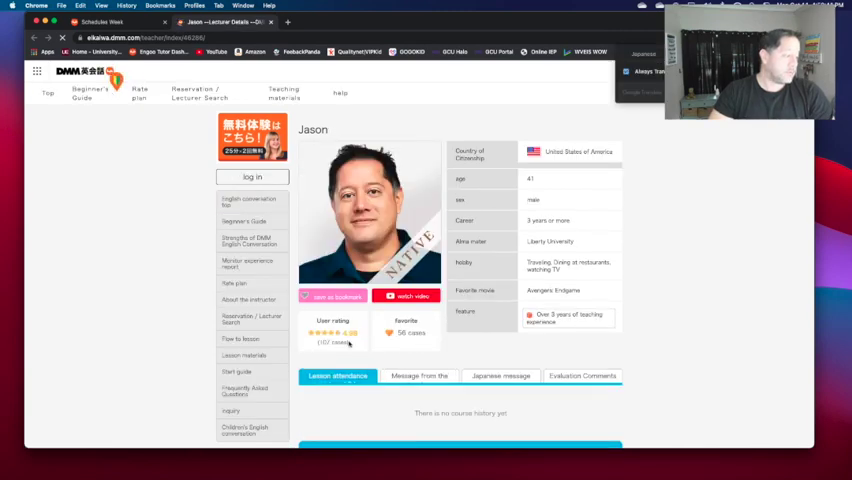
- Review the DMM Eikaiwa profile's Evaluation Comments, scrolling through the ratings and student comments
scroll(down, 3)
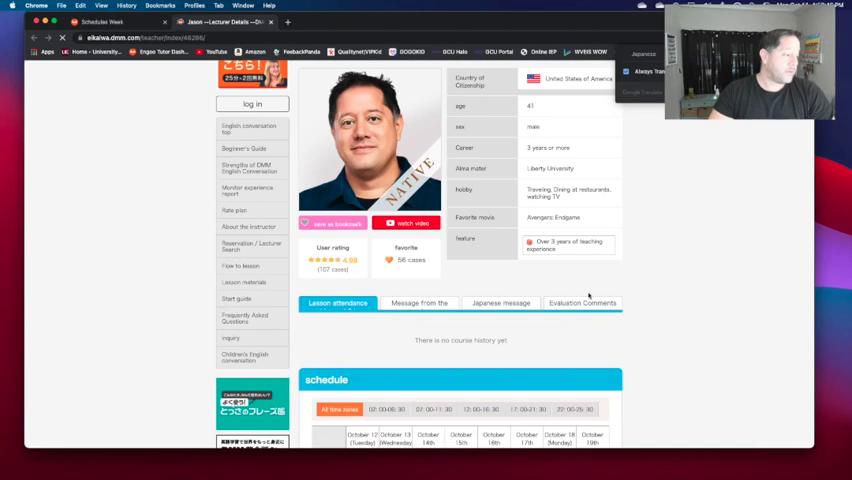
click(584, 304)
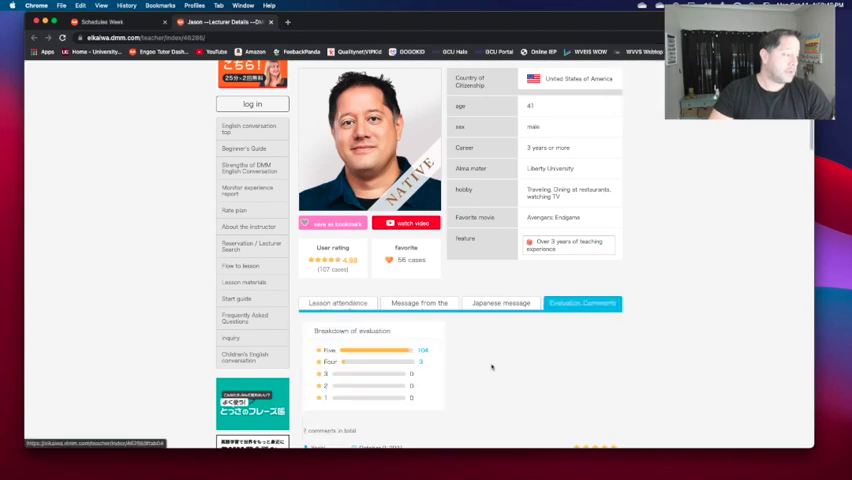
scroll(down, 3)
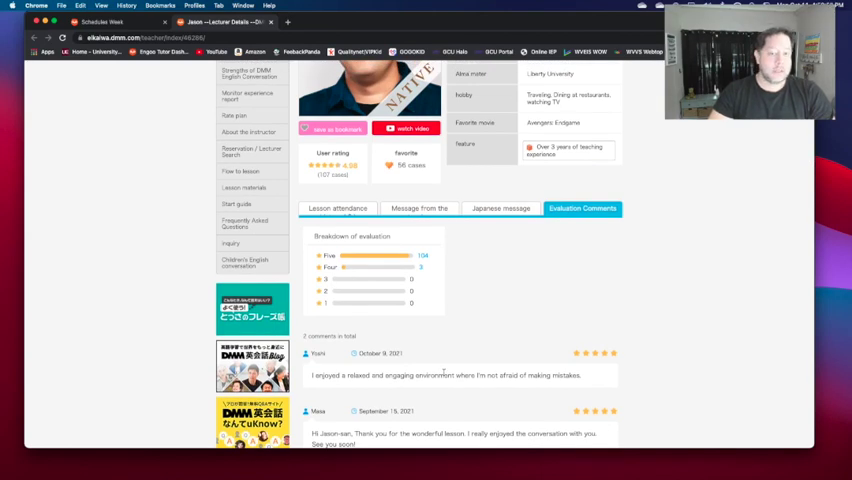
scroll(down, 3)
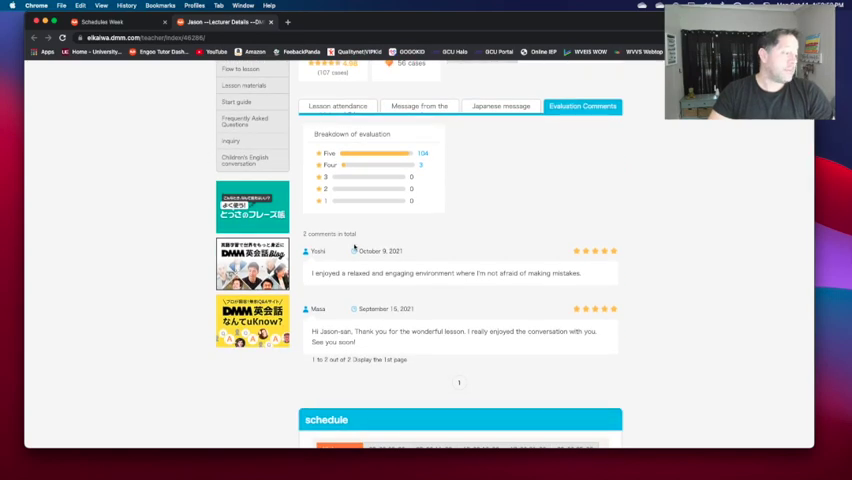
mouse_move(440, 280)
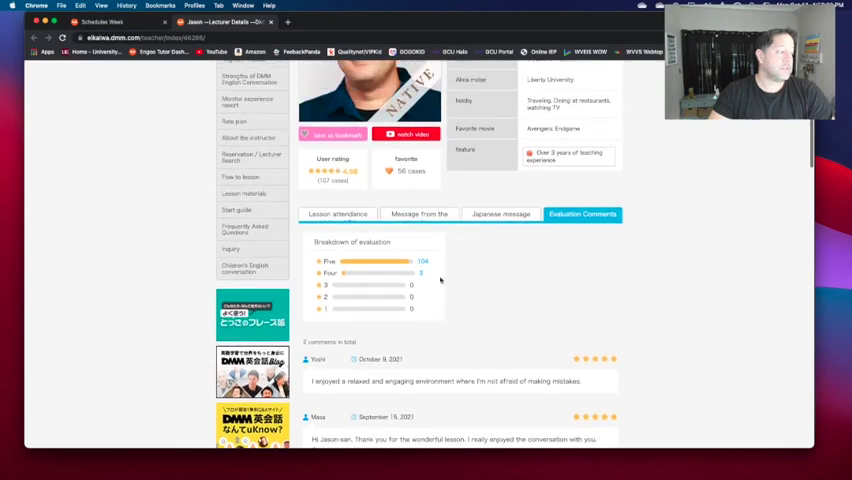
scroll(down, 3)
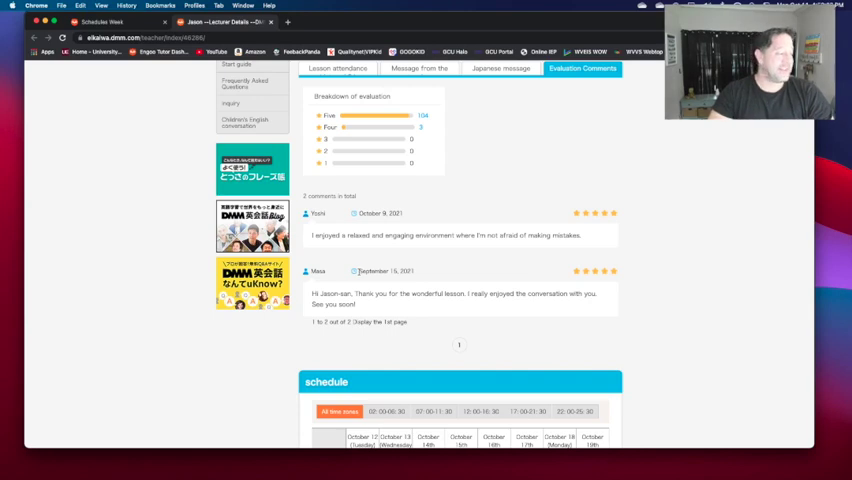
scroll(down, 3)
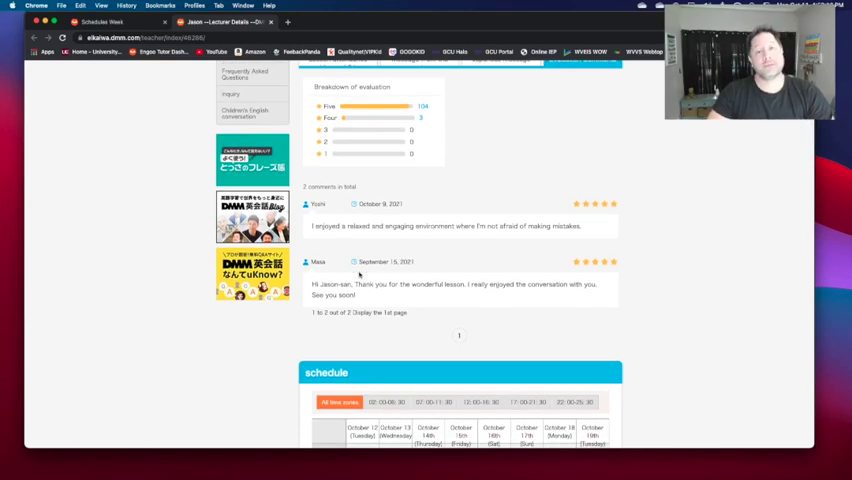
scroll(up, 3)
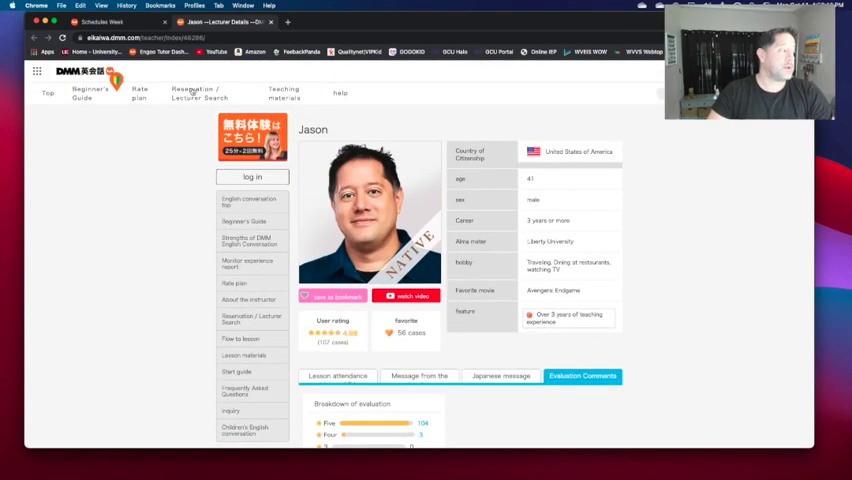
- Return to the Engoo Tutor weekly schedule
click(110, 24)
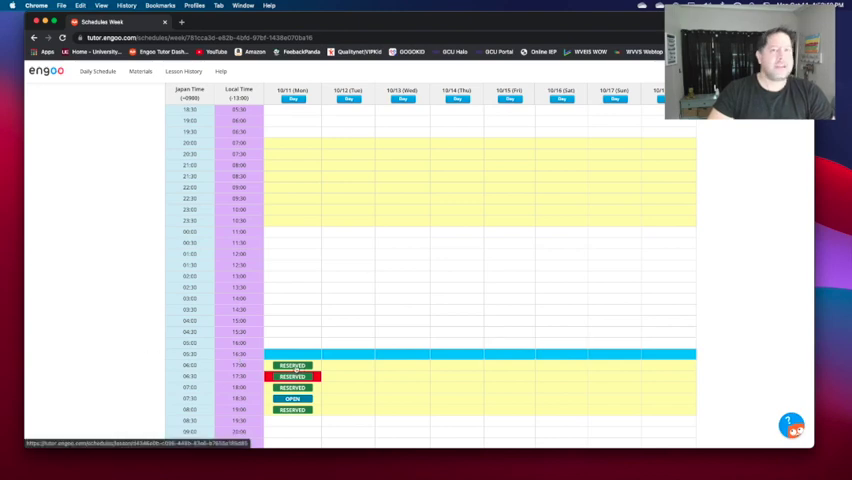
- Open the booked Monday, October 11, 17:00 lesson's details in a new tab
right_click(292, 376)
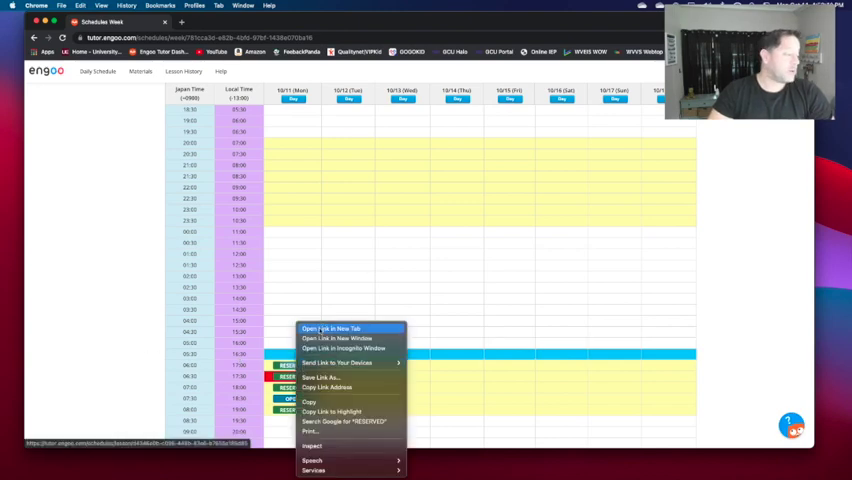
click(328, 328)
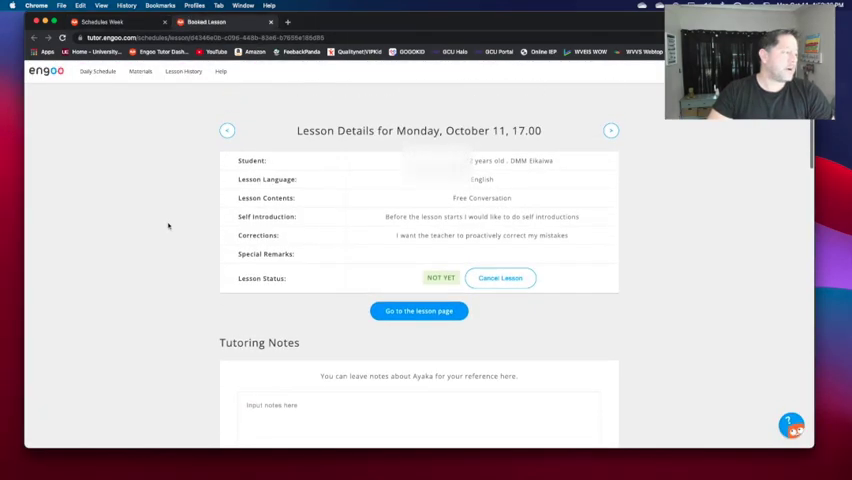
mouse_move(162, 176)
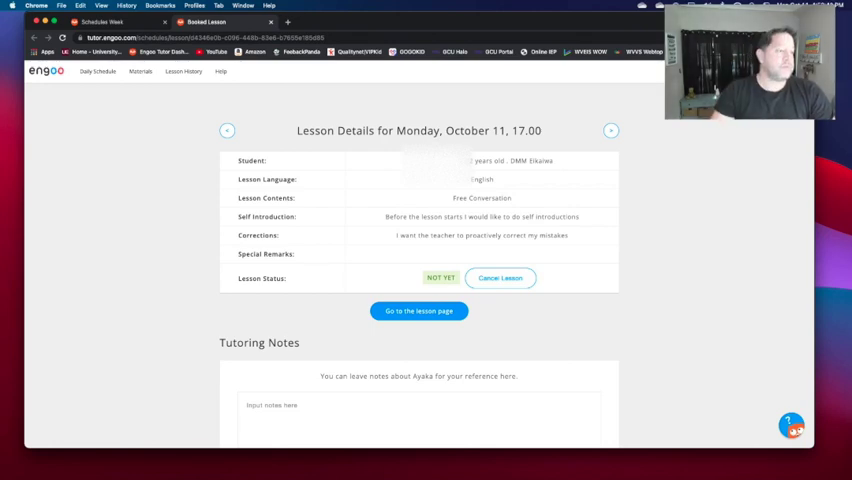
mouse_move(420, 180)
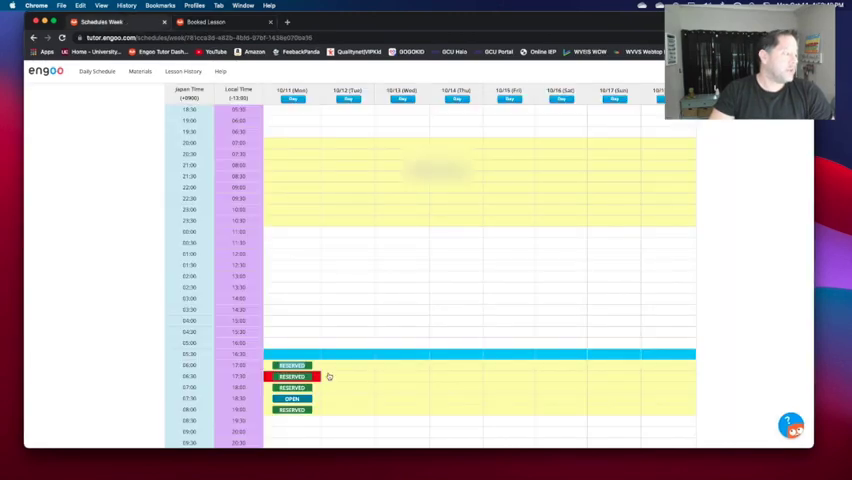
scroll(down, 3)
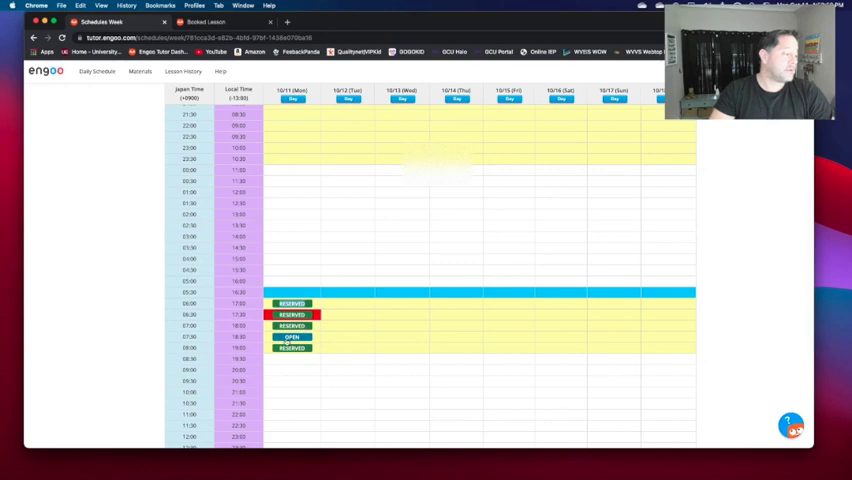
scroll(down, 3)
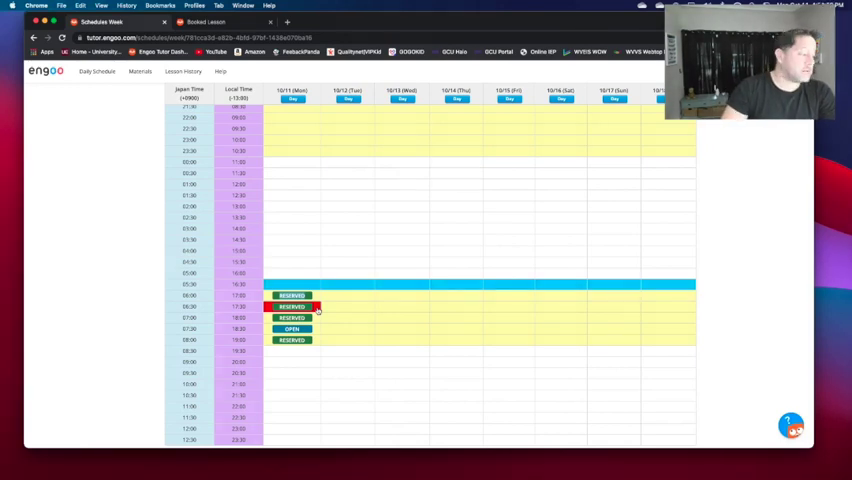
scroll(down, 3)
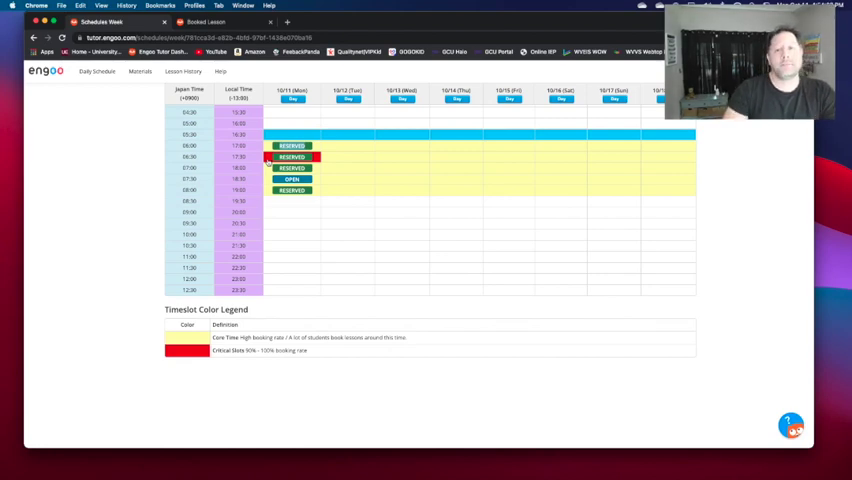
mouse_move(266, 368)
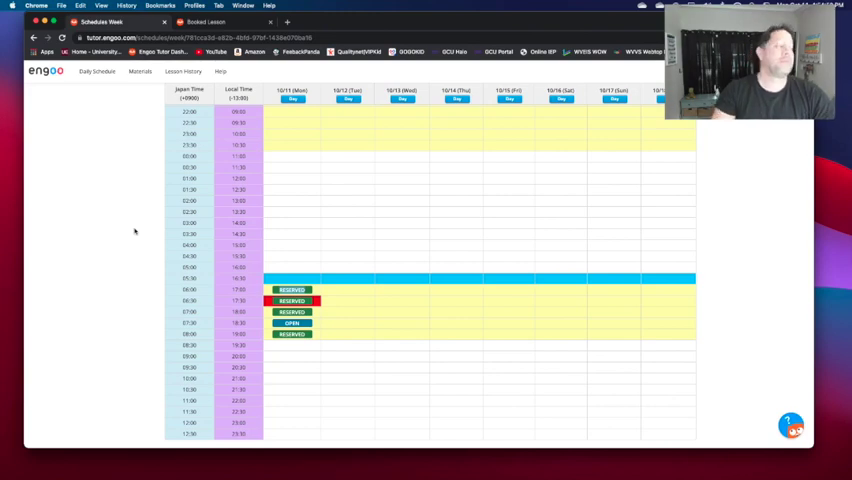
mouse_move(96, 202)
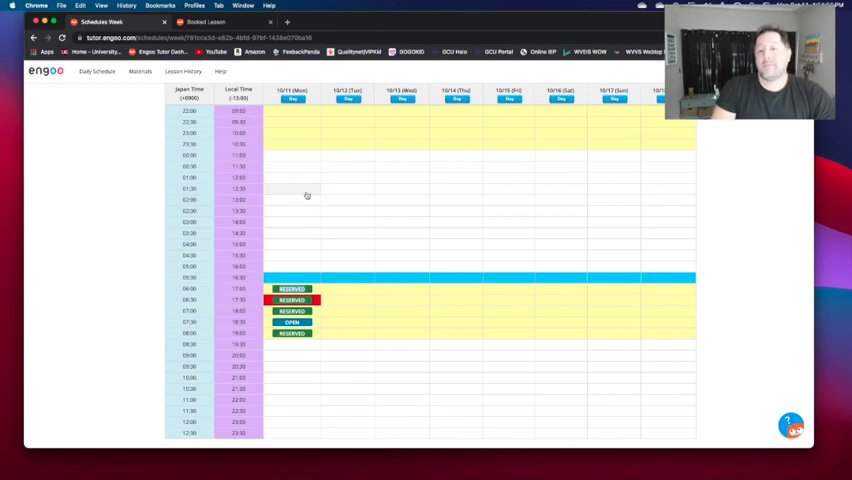
mouse_move(302, 204)
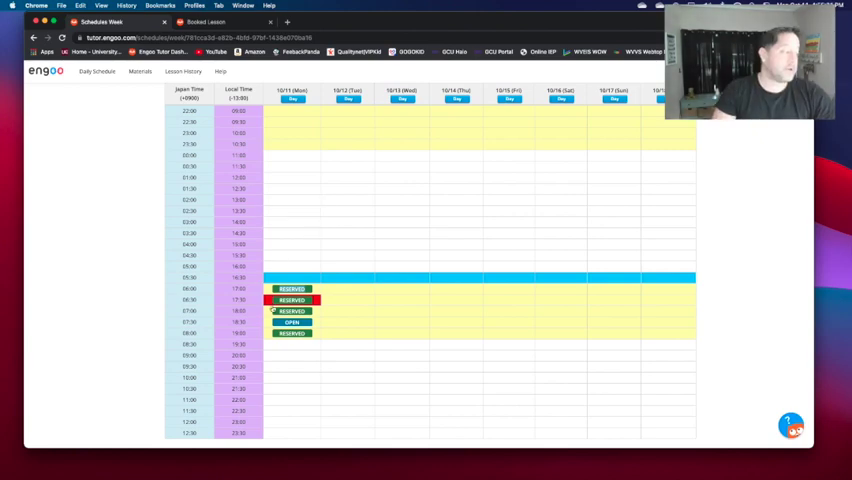
mouse_move(156, 204)
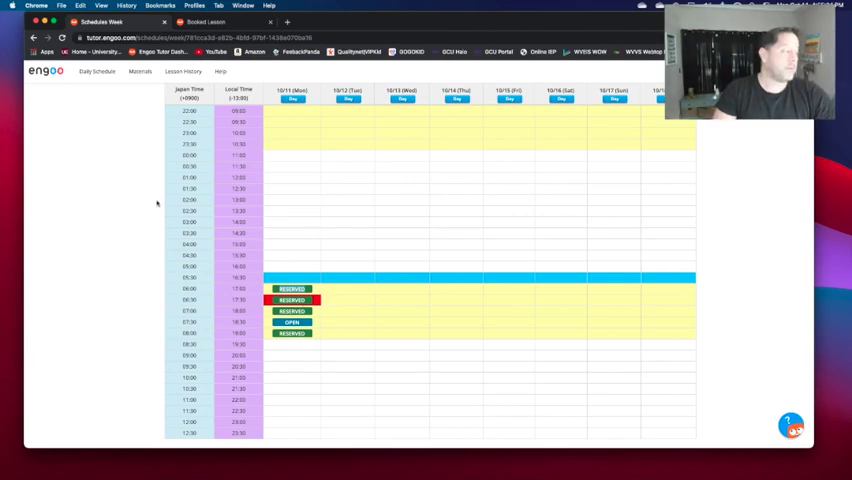
- Open the Monday 17:00 Lesson Details and review the student's introduction and correction requests
click(292, 288)
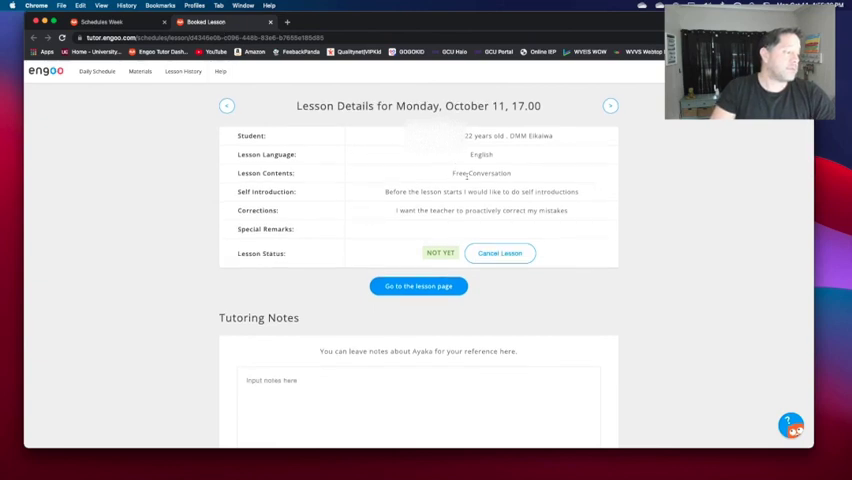
mouse_move(364, 176)
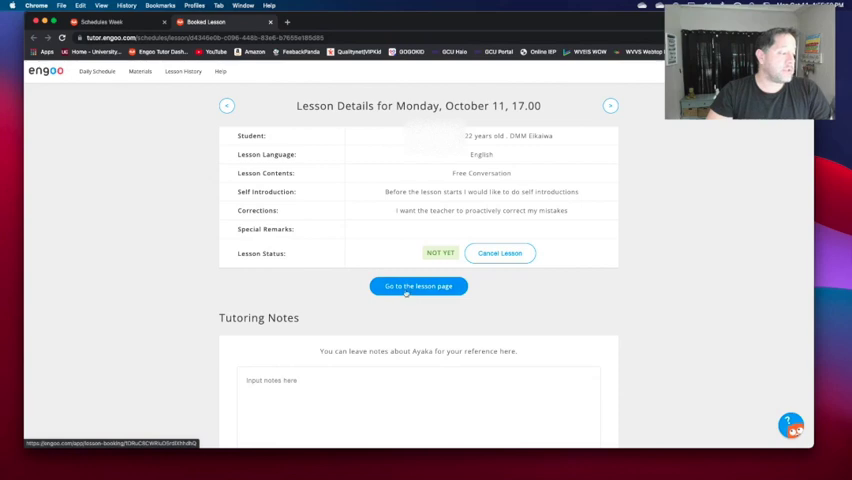
click(416, 286)
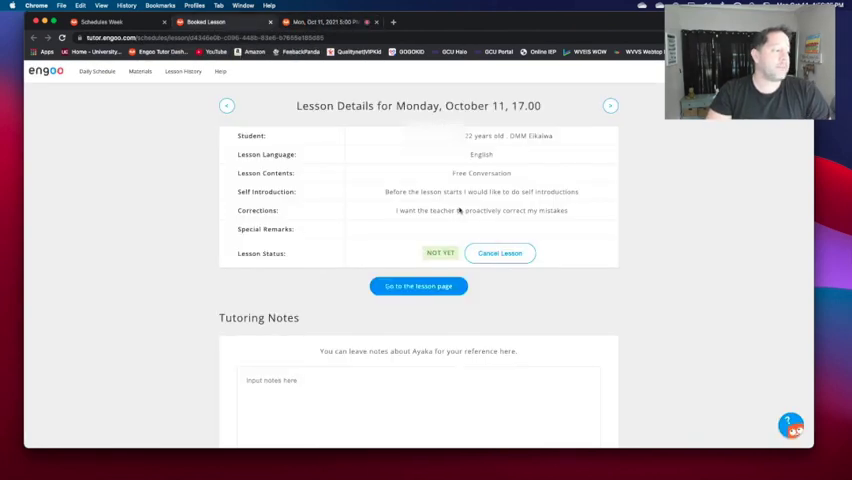
drag(384, 192, 490, 192)
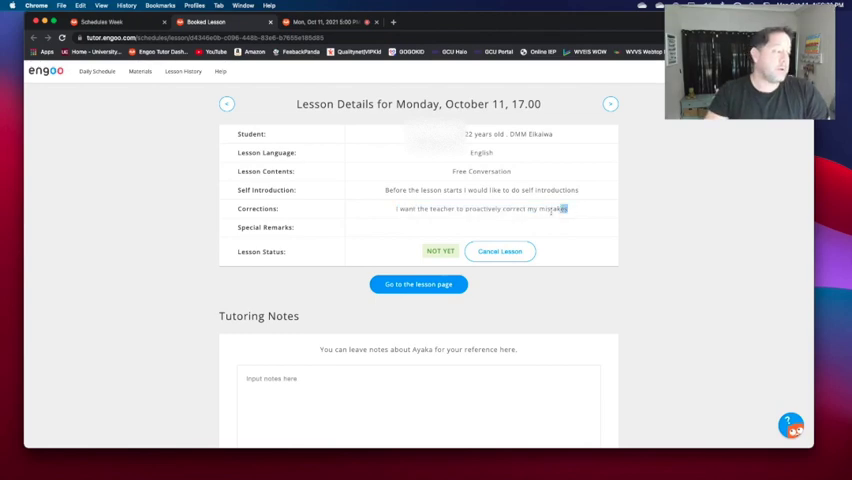
double_click(248, 228)
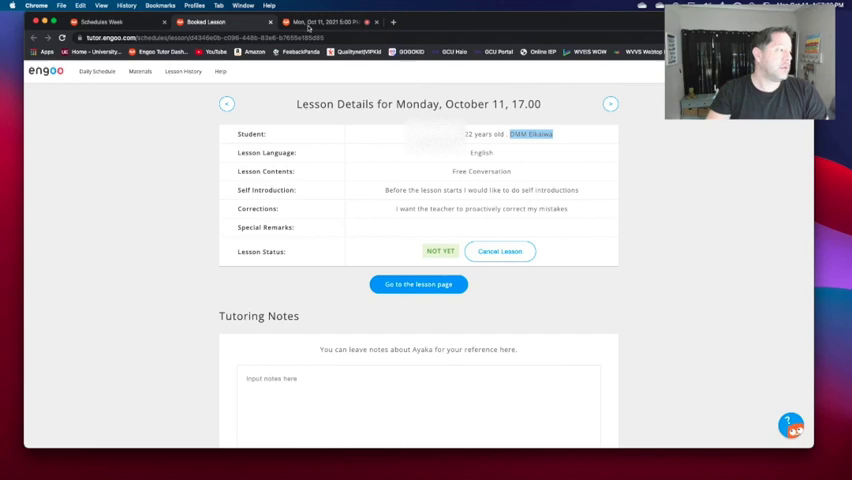
- Enter the lesson room for the 17:00 booking and browse through the Materials category cards
click(416, 284)
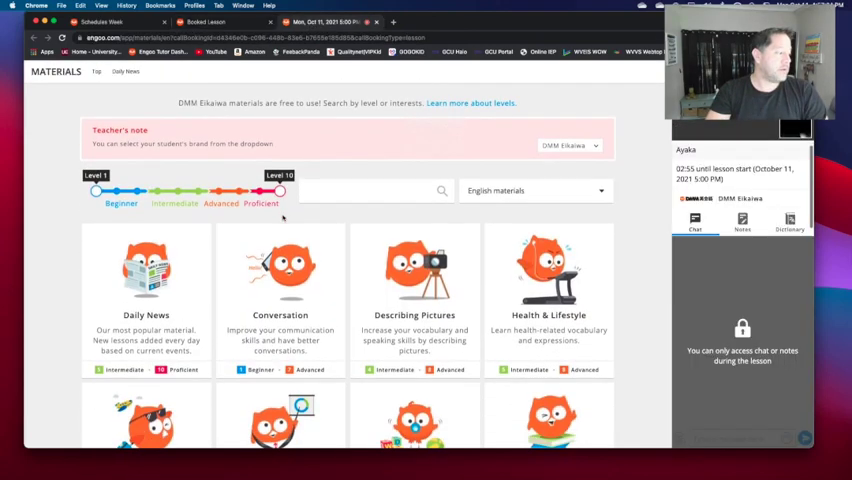
scroll(down, 3)
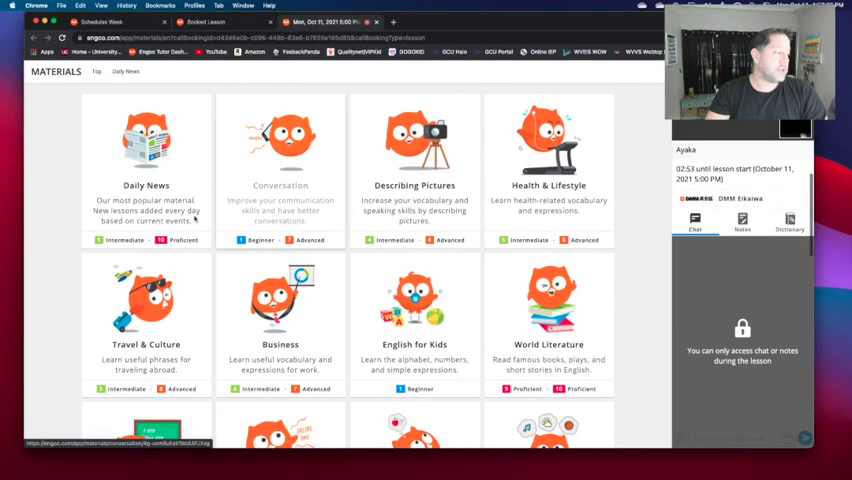
scroll(down, 3)
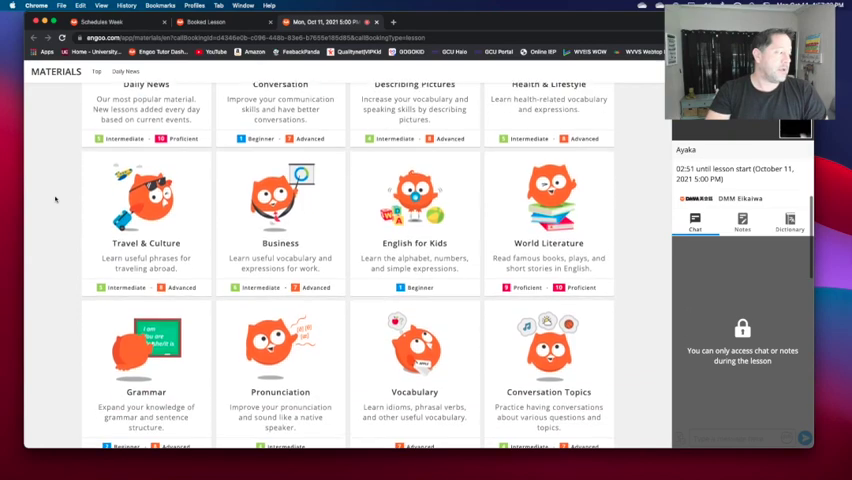
scroll(down, 3)
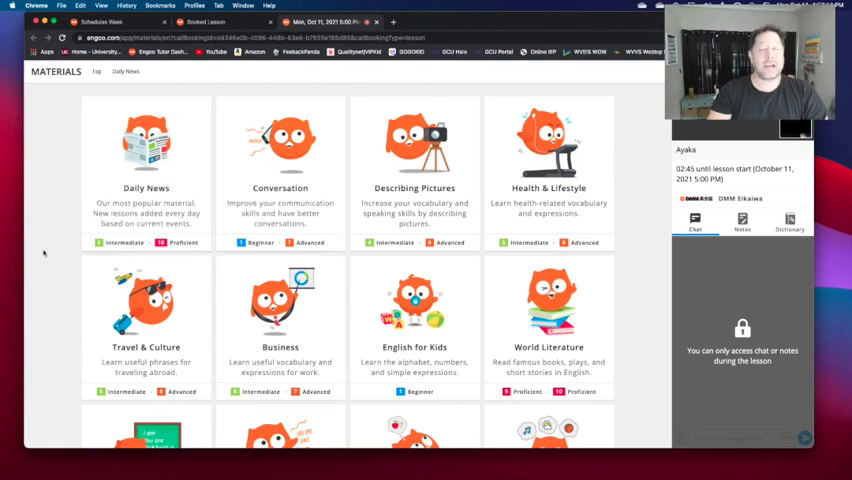
scroll(down, 3)
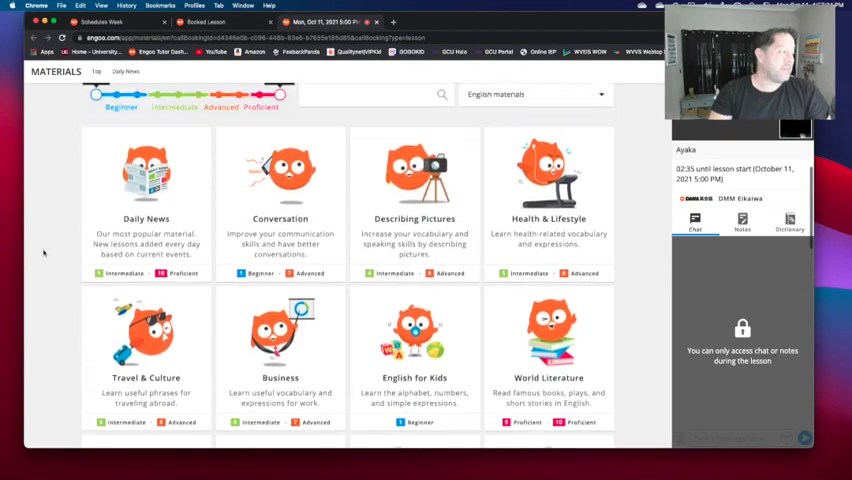
scroll(down, 3)
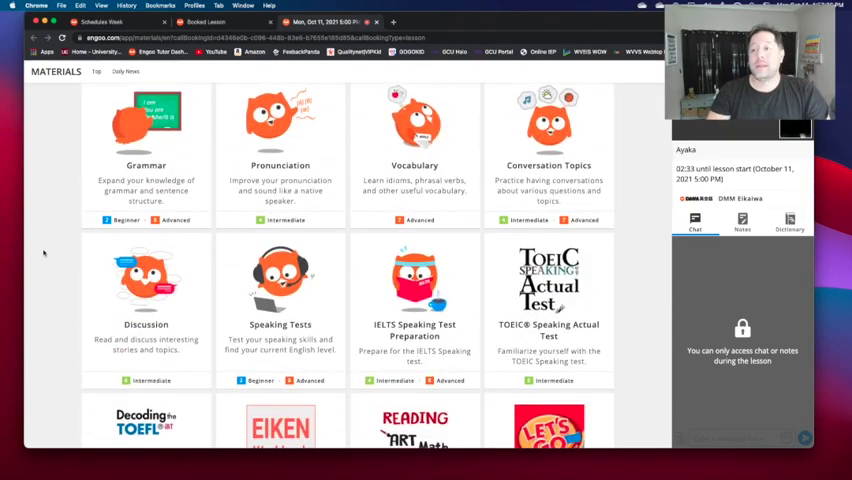
scroll(down, 3)
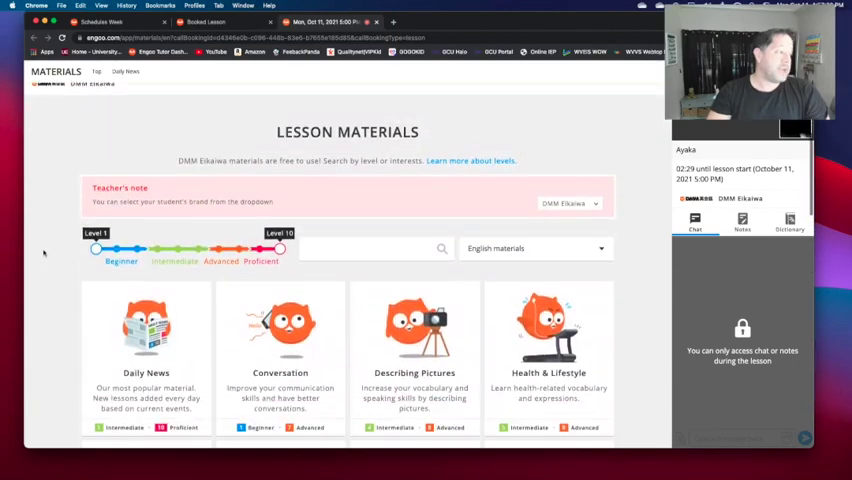
scroll(down, 3)
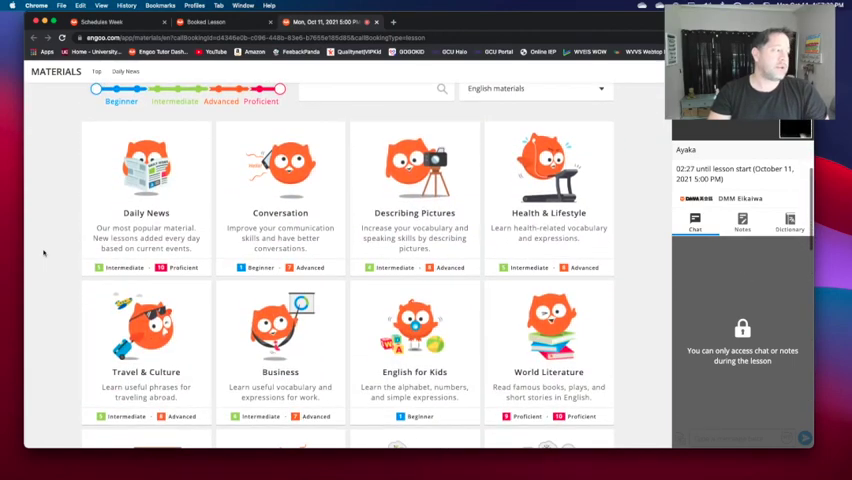
scroll(down, 3)
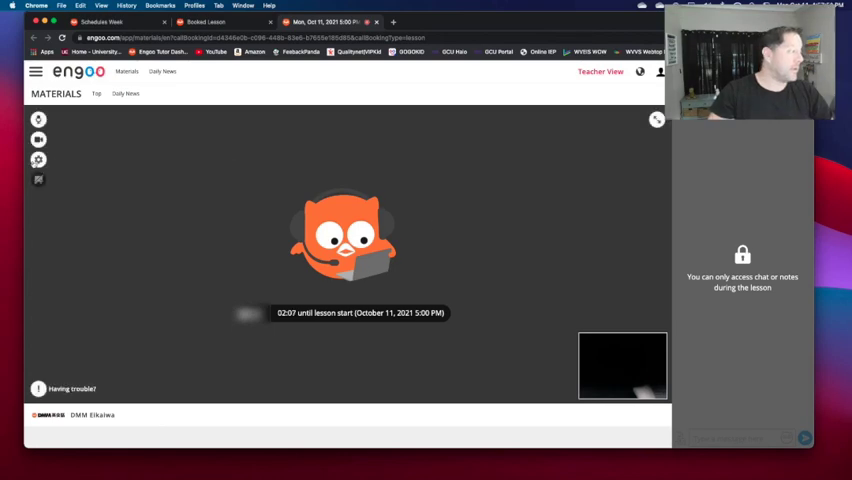
- Close the Call Settings dialog and switch to the University of Charleston Education courses listing
click(38, 160)
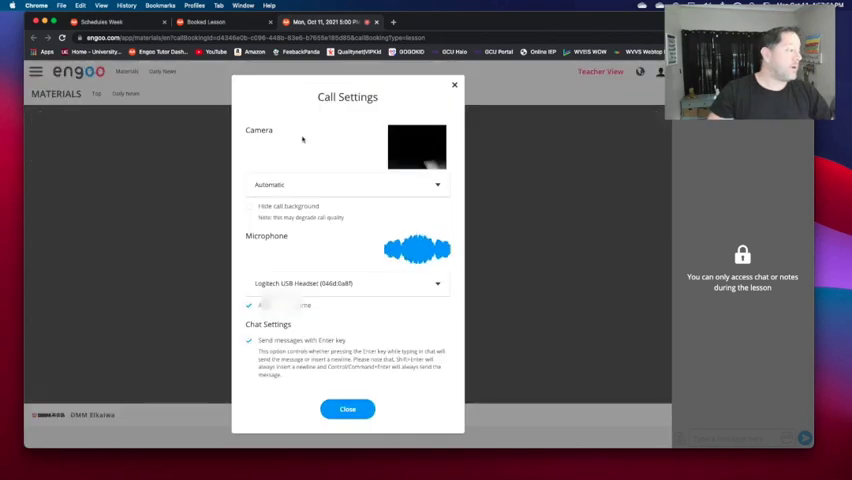
click(348, 408)
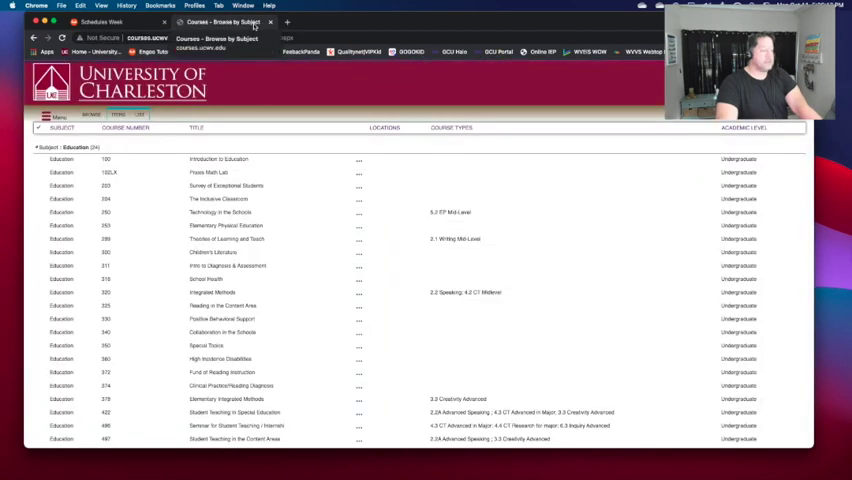
- From the weekly schedule, open a booked evening lesson's details in a new tab
click(112, 34)
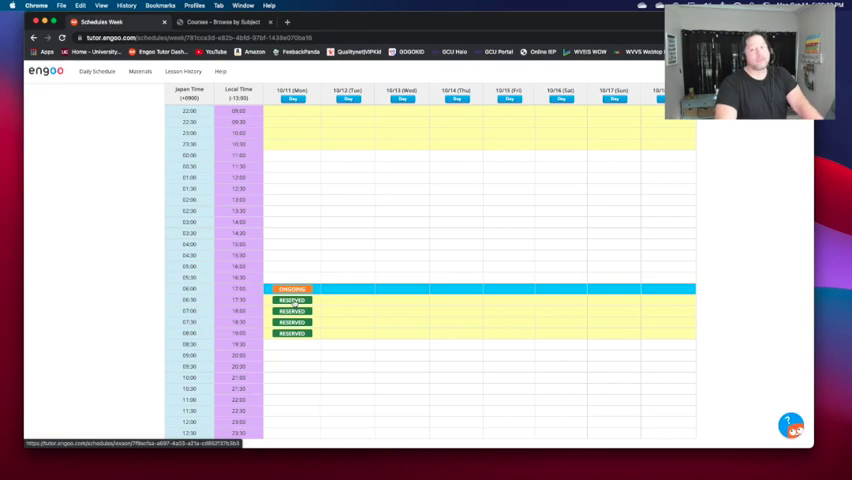
right_click(292, 300)
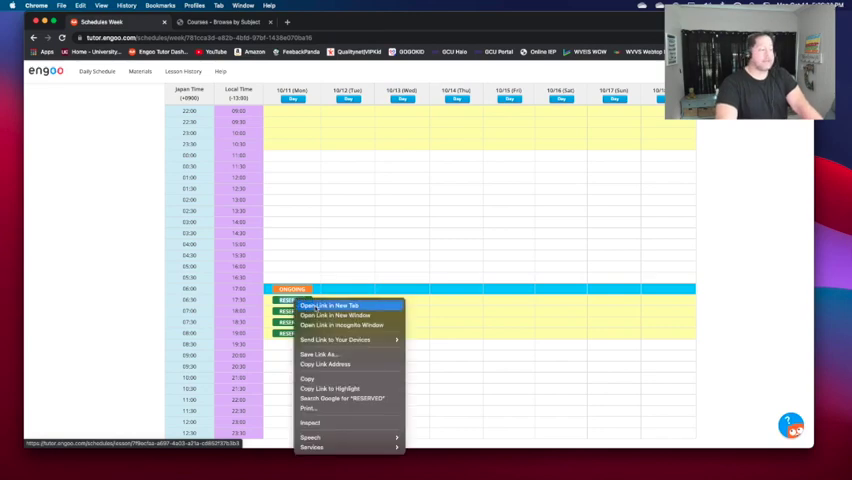
click(326, 304)
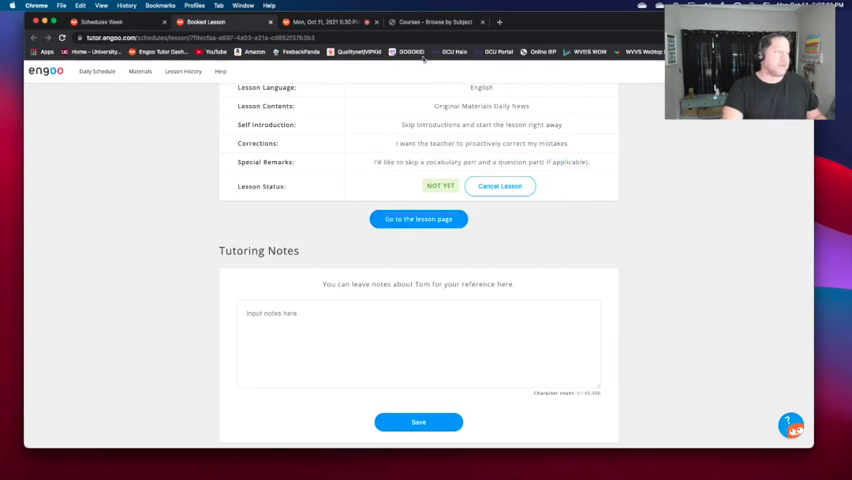
- Read through the Daily News lesson on Korean words in the Oxford dictionary, then start leaving so the Leave site? prompt appears
click(418, 220)
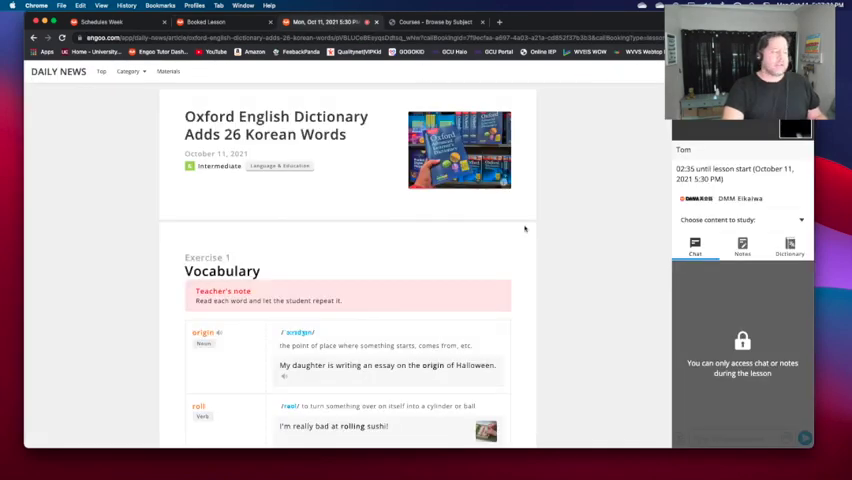
scroll(down, 3)
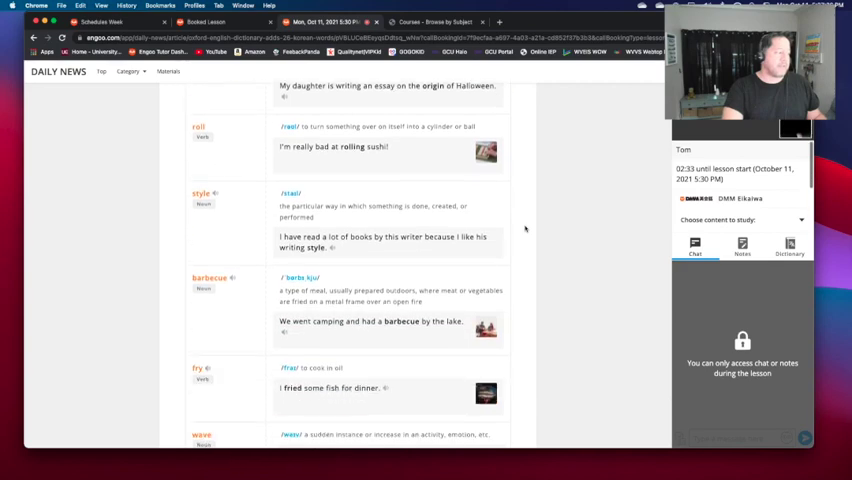
scroll(down, 3)
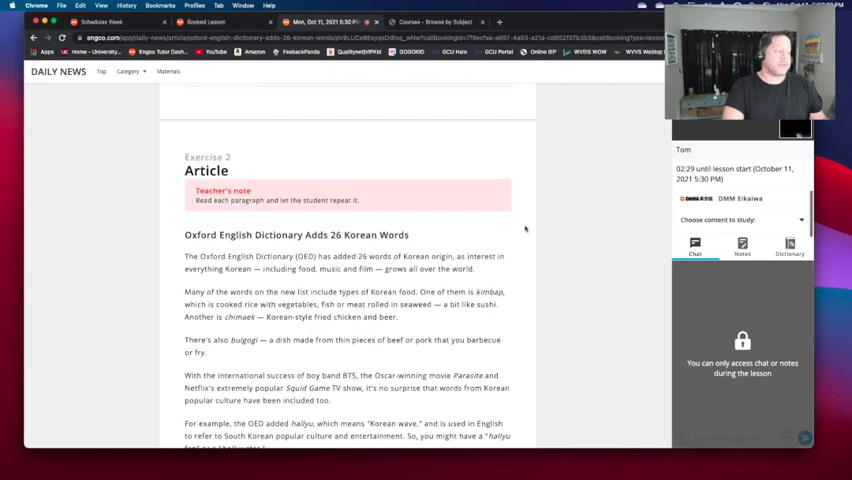
scroll(down, 3)
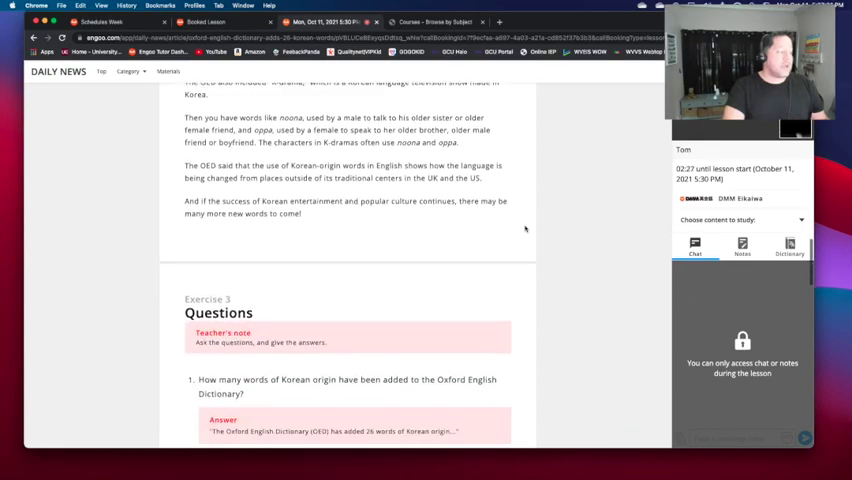
scroll(down, 3)
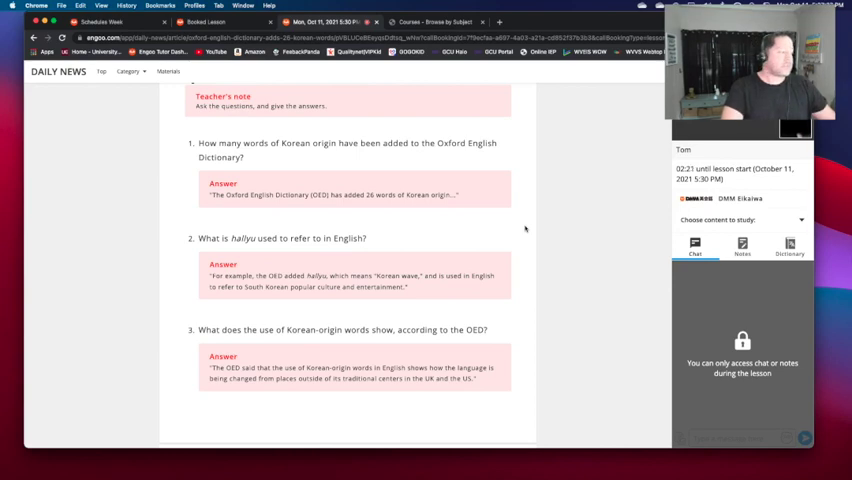
scroll(down, 3)
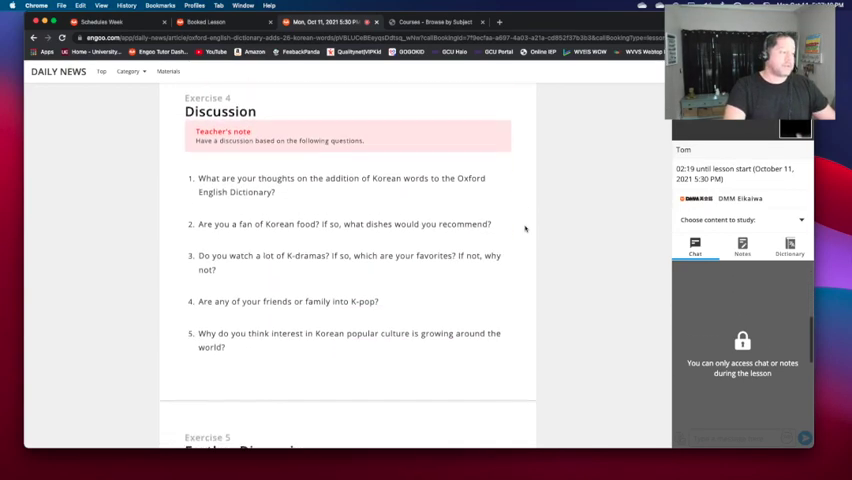
scroll(down, 3)
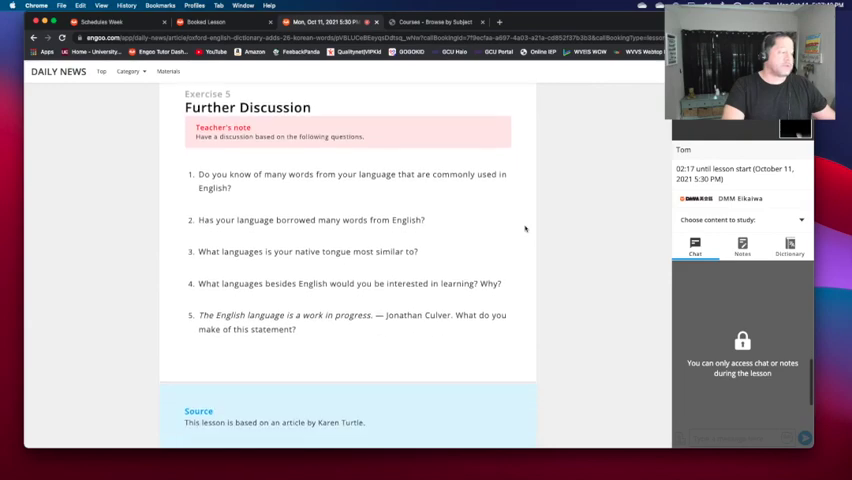
scroll(up, 3)
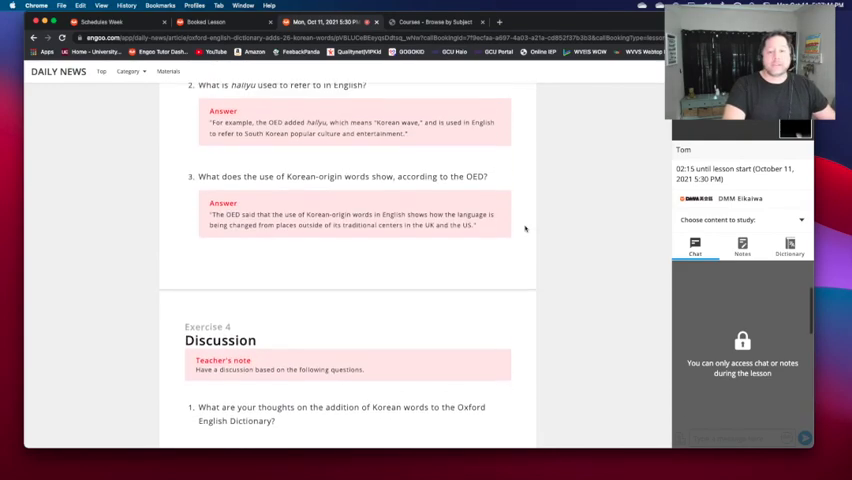
scroll(up, 3)
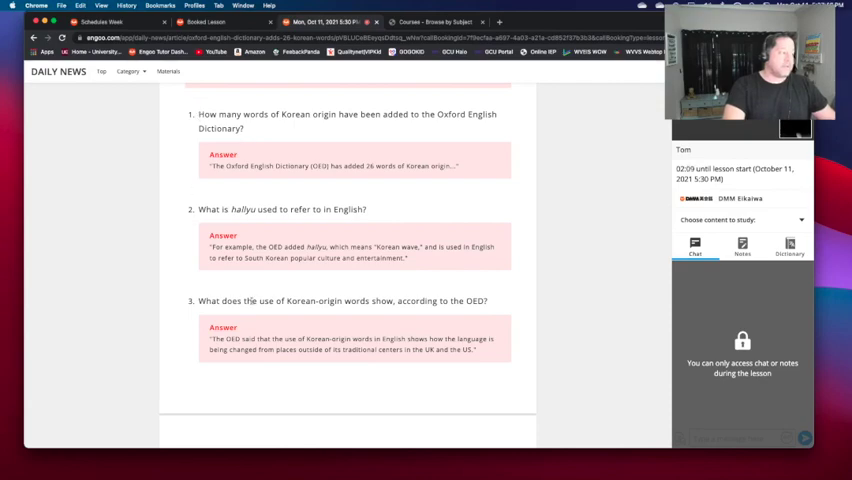
scroll(up, 3)
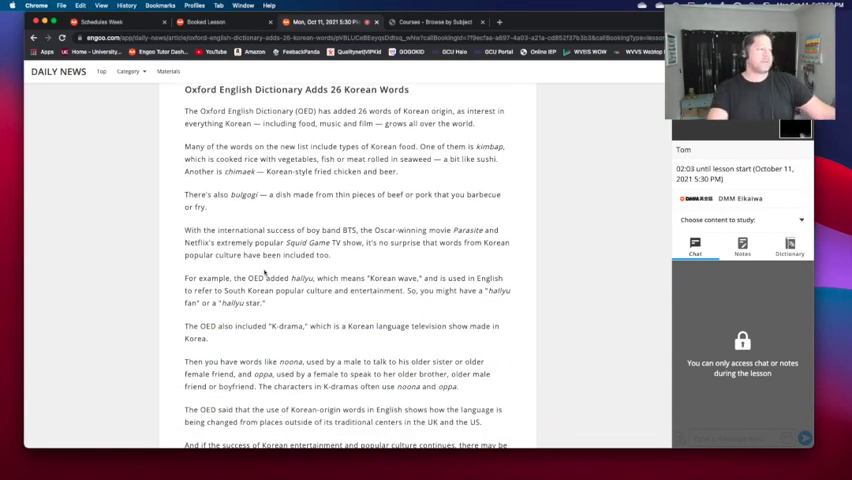
scroll(down, 3)
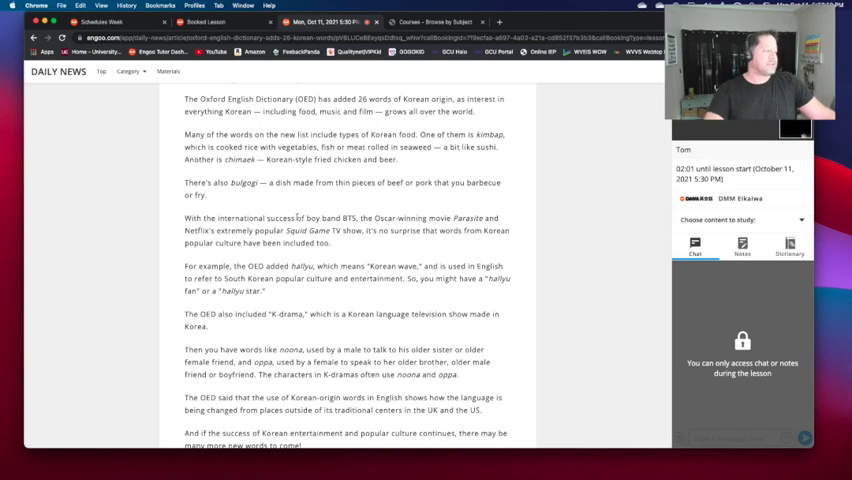
double_click(240, 184)
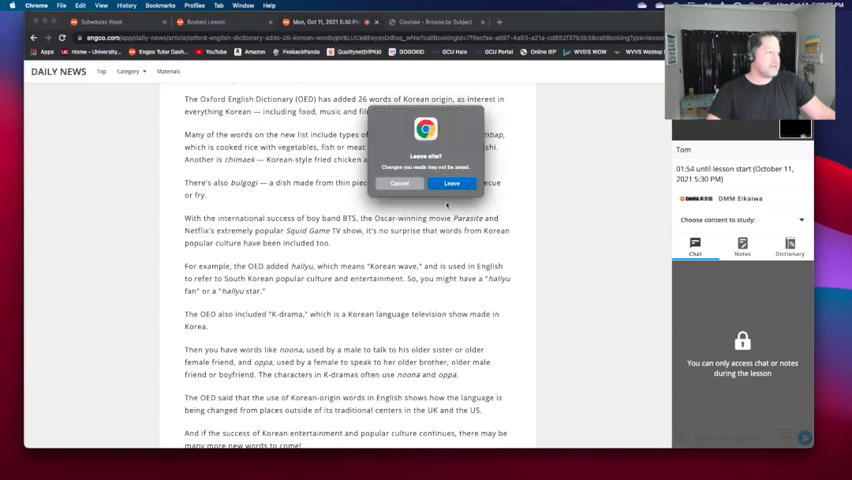
- Confirm leaving the Daily News lesson and return to the schedule with every evening slot booked
click(452, 182)
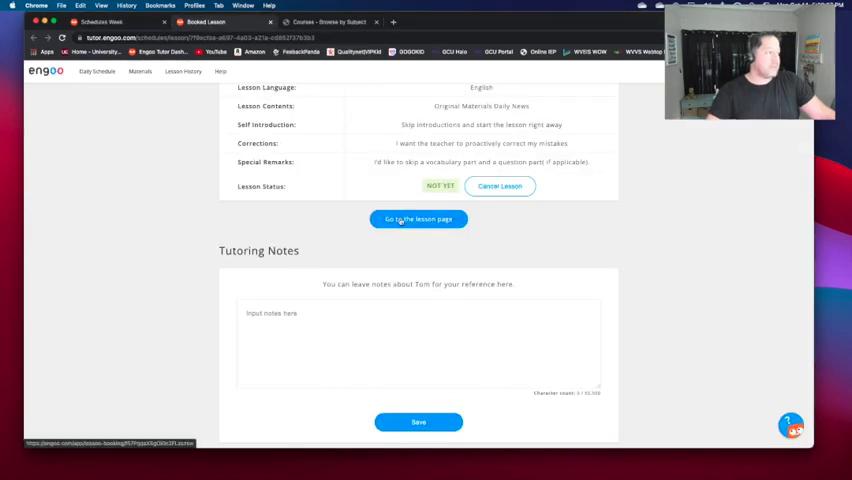
click(418, 220)
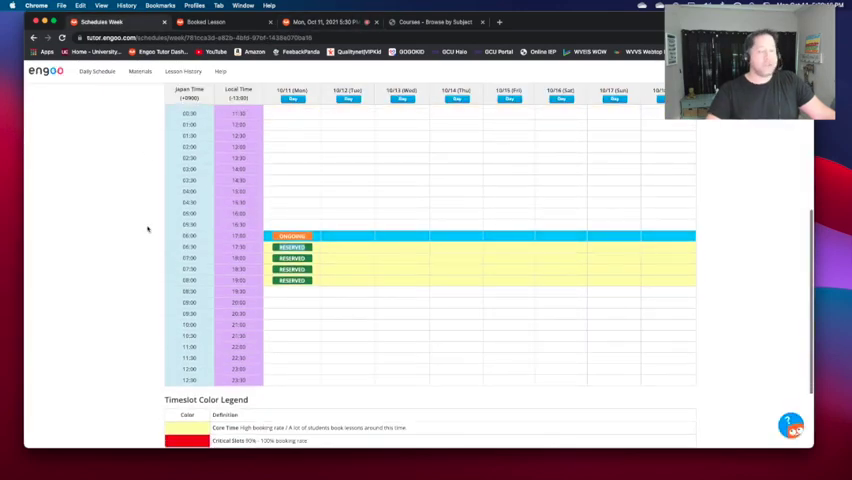
mouse_move(358, 340)
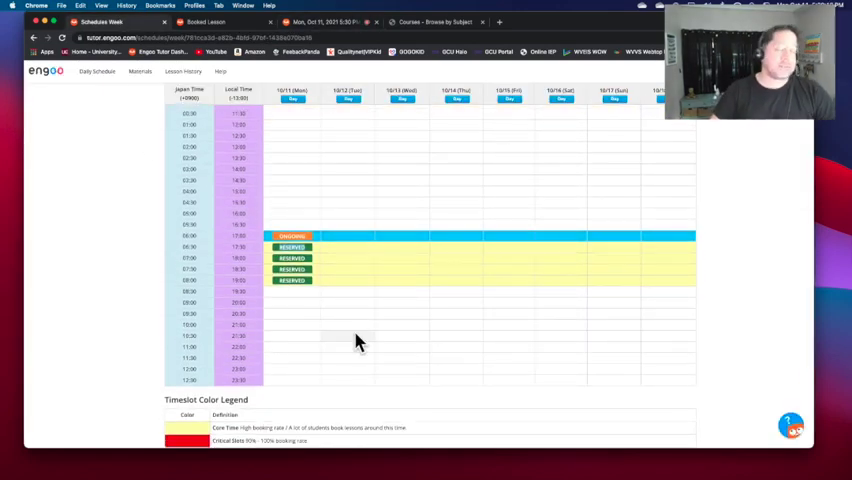